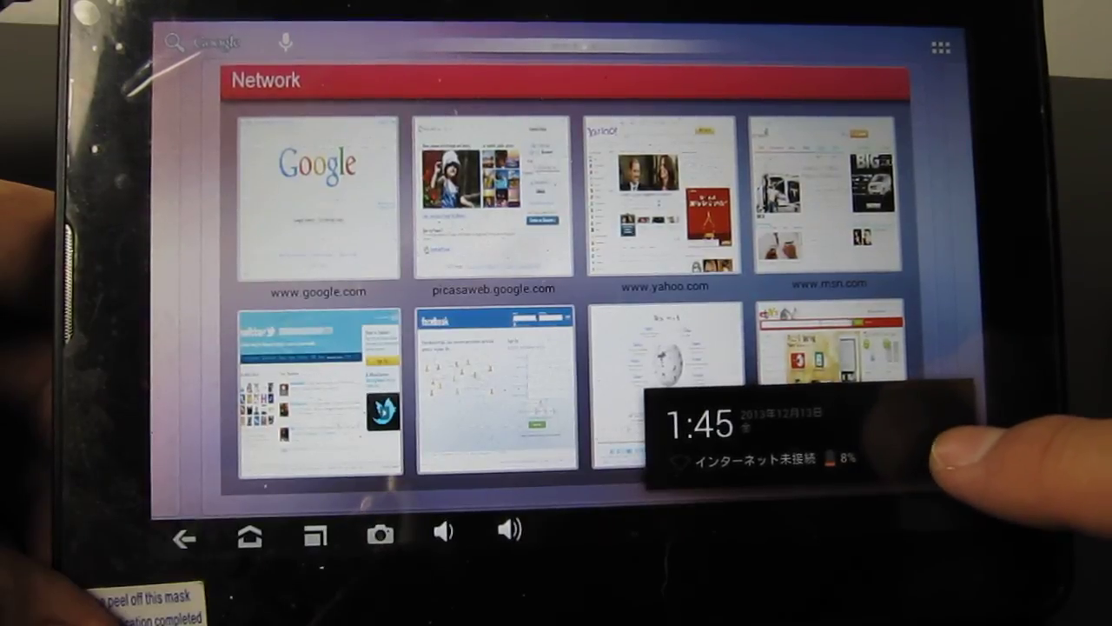
# Step: Open the tablet's system Settings from the notification panel shortcut
pyautogui.click(764, 438)
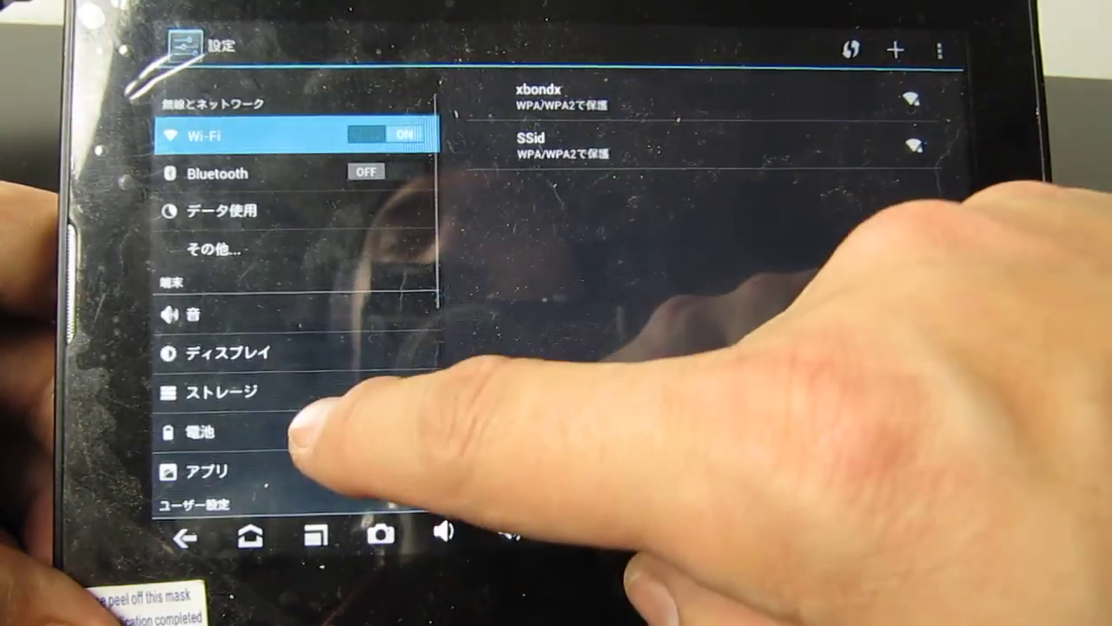
# Step: Open the Language & input section (言語と入力) from the Settings list
pyautogui.scroll(-3)
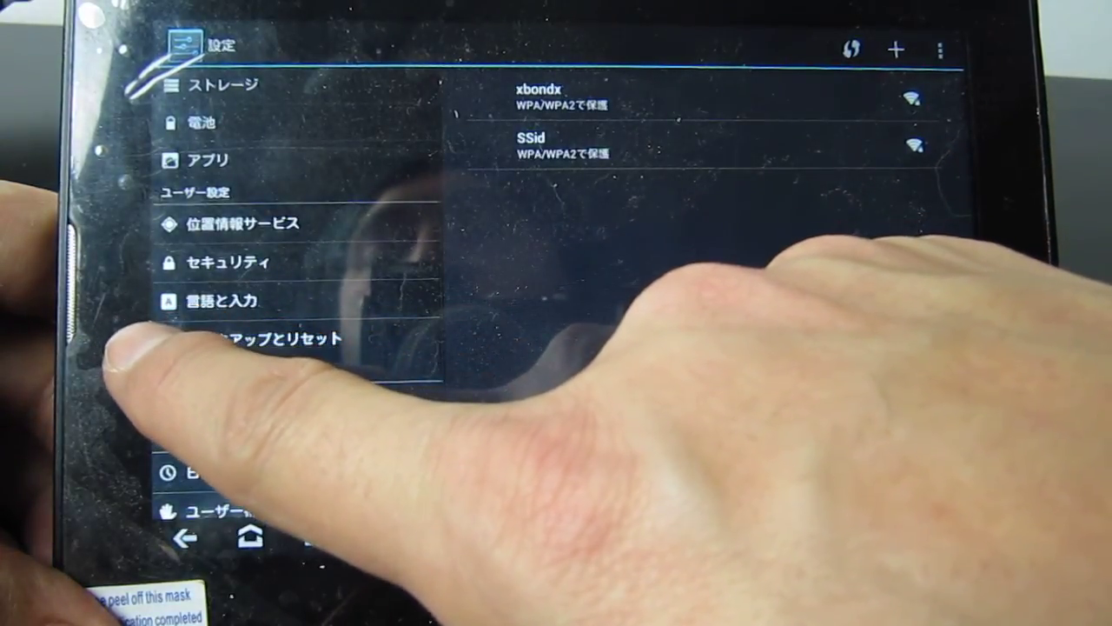
pyautogui.click(226, 302)
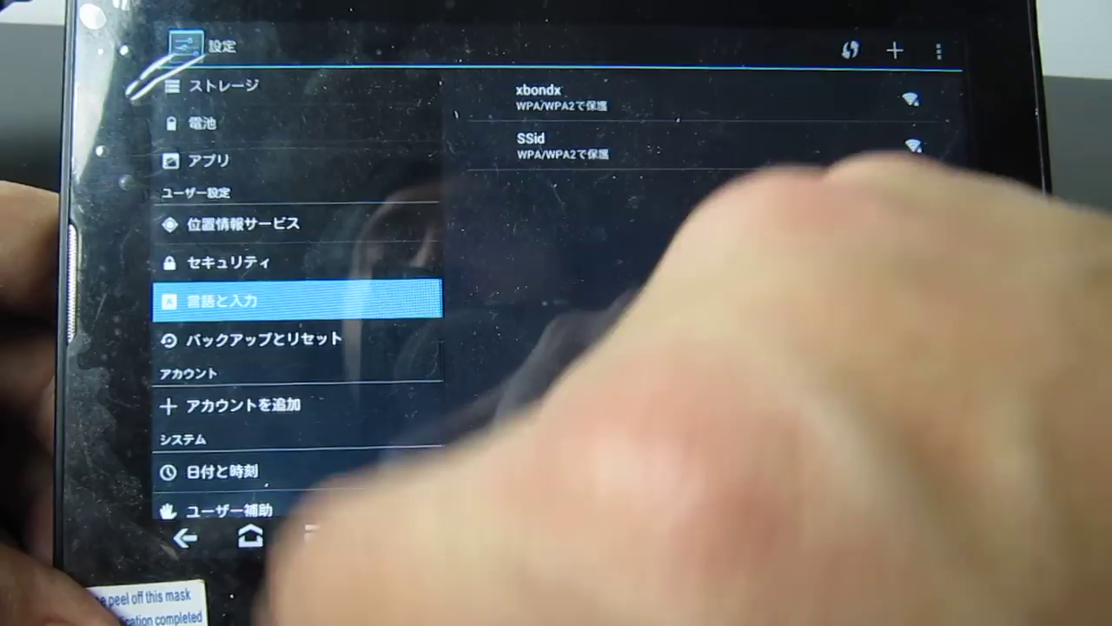
pyautogui.click(233, 302)
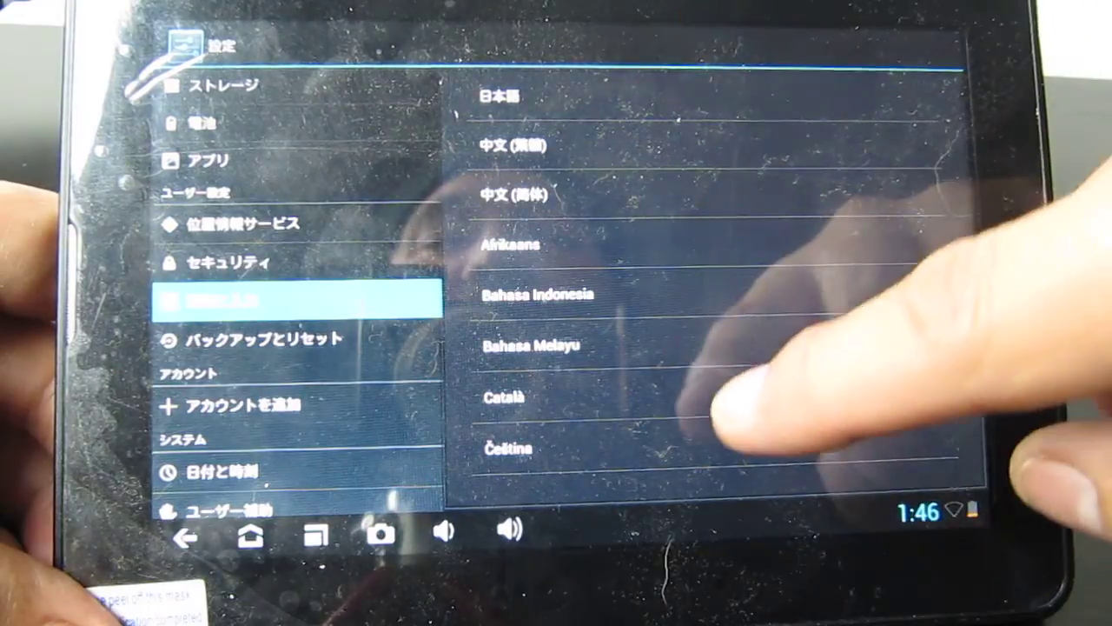
# Step: Choose English (United Kingdom) from the system language list
pyautogui.scroll(-3)
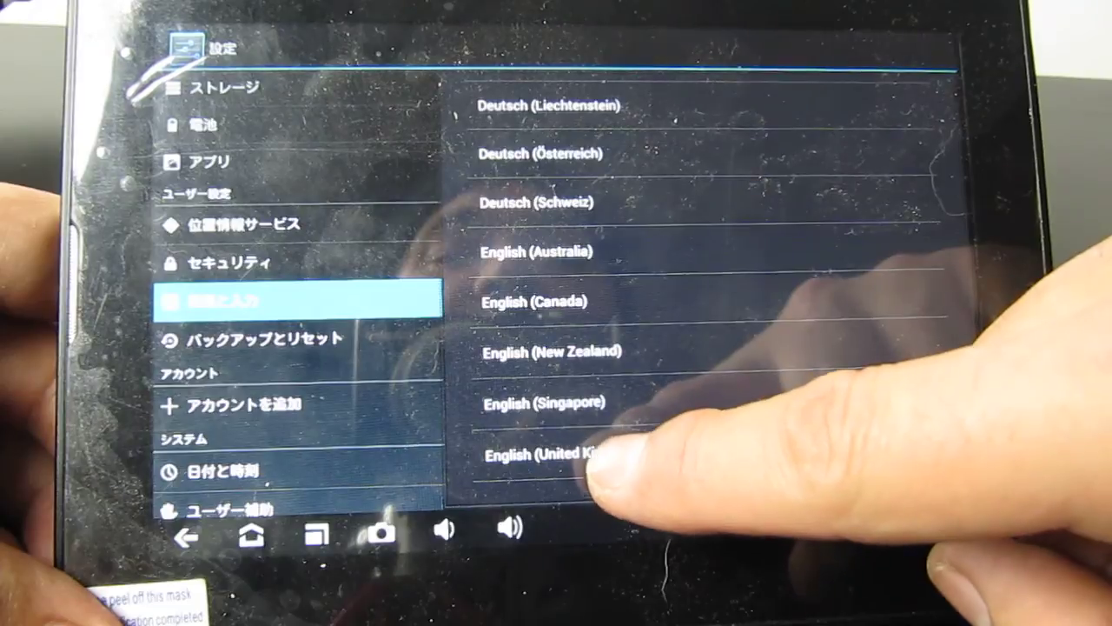
pyautogui.click(564, 451)
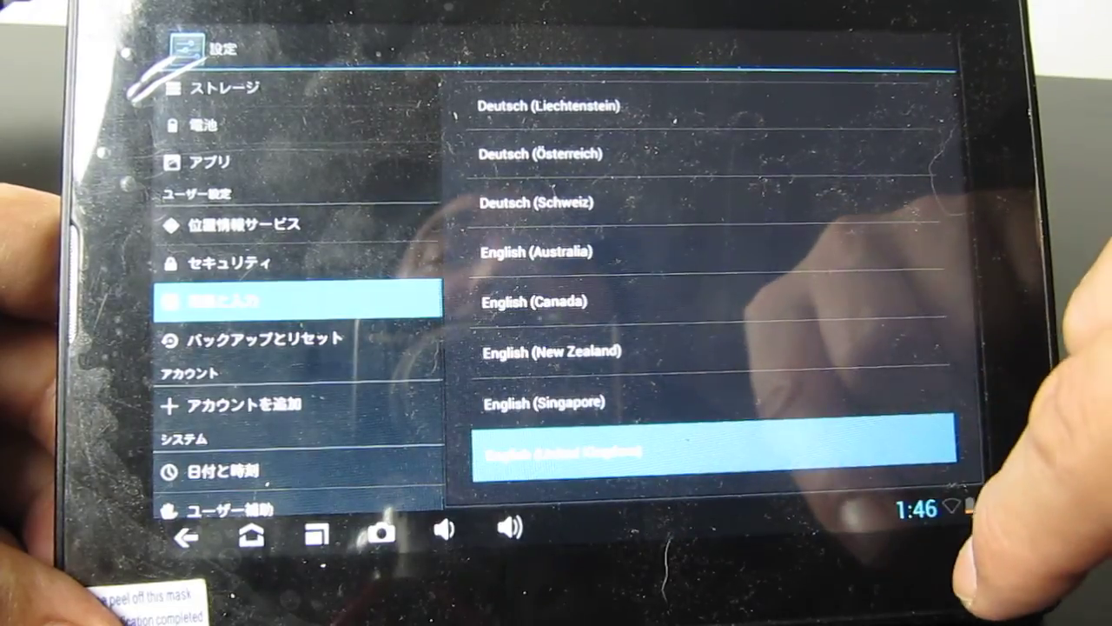